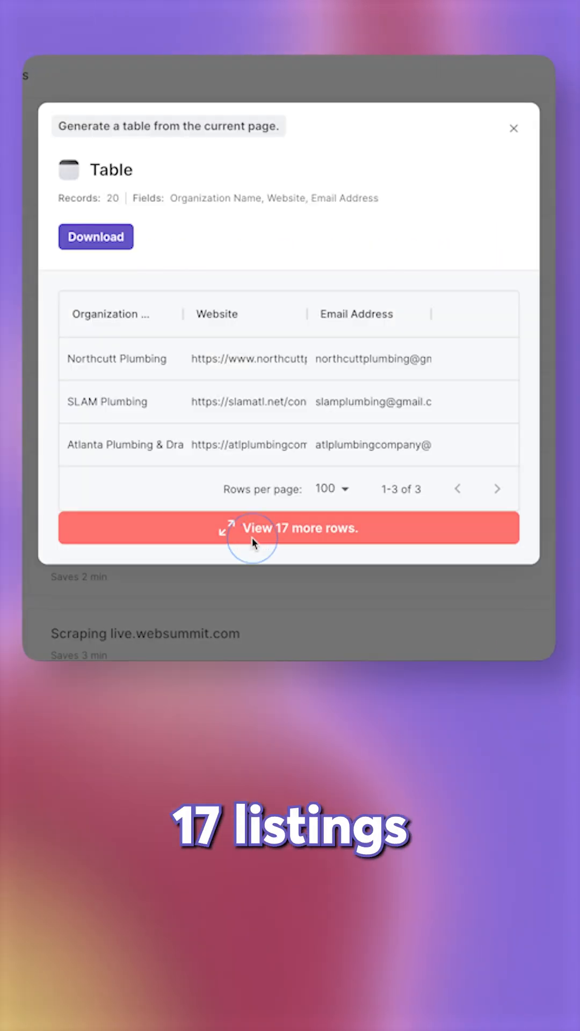
# Step: Expand the table preview with 'View 17 more rows' to show all 20 plumber listings
pyautogui.click(289, 528)
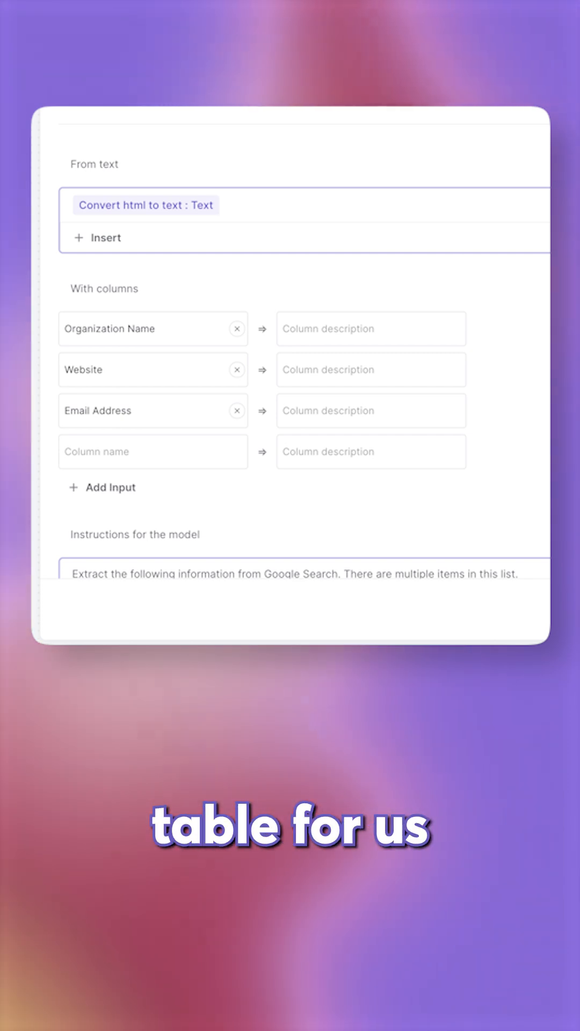
# Step: Scroll through the 'Create table from text with OpenAI' columns, instructions and GPT-4 model settings
pyautogui.scroll(-3)
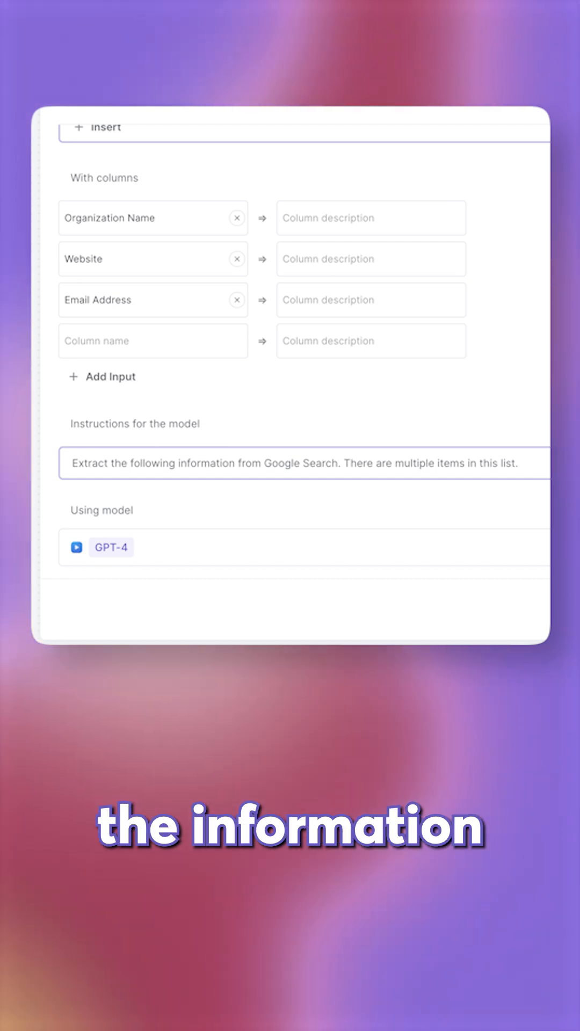
# Step: Add an 'Add rows to Google Sheet' step sending the OpenAI table to Plumbers - Atlanta
pyautogui.click(420, 351)
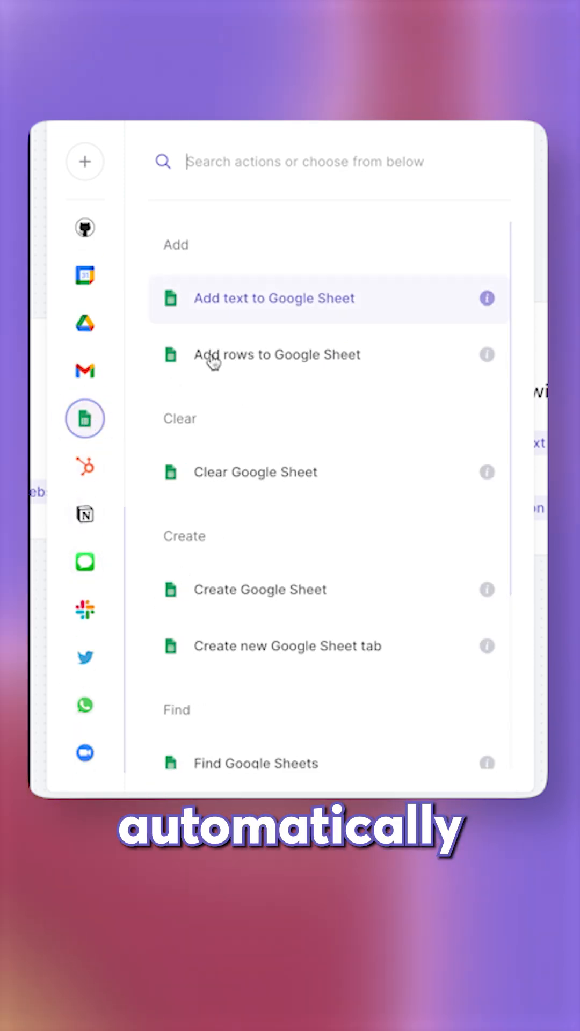
pyautogui.click(273, 298)
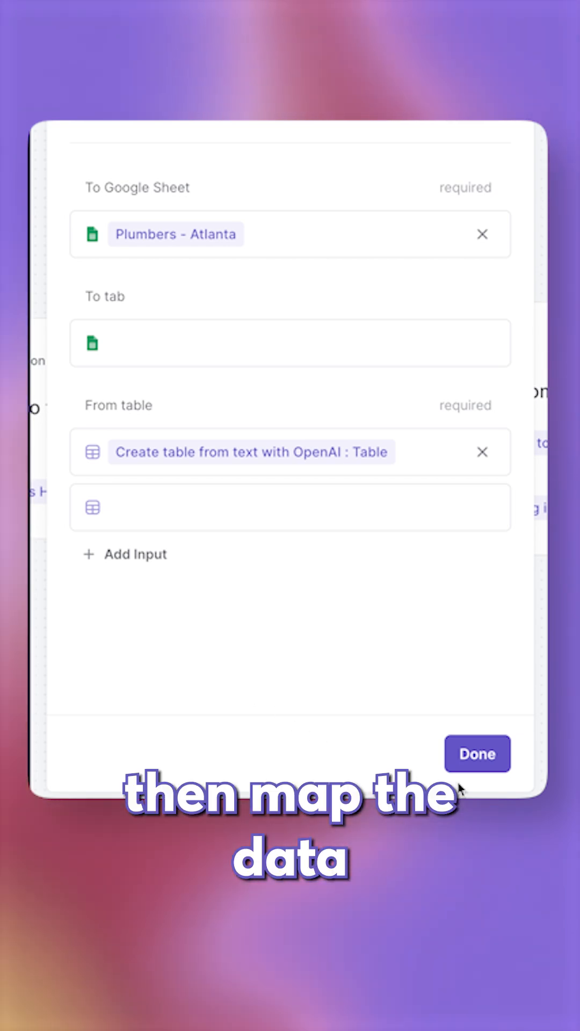
pyautogui.click(477, 753)
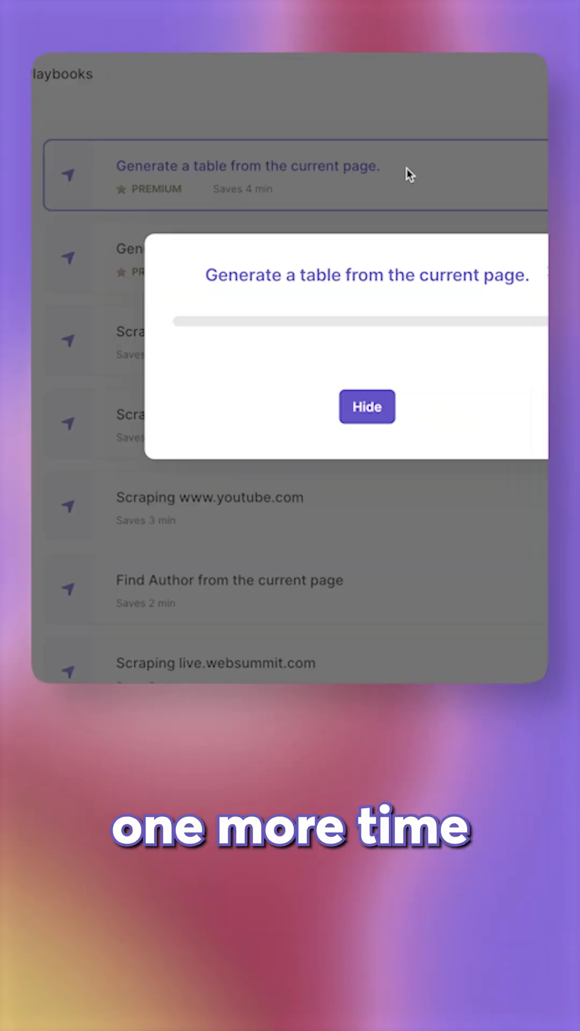